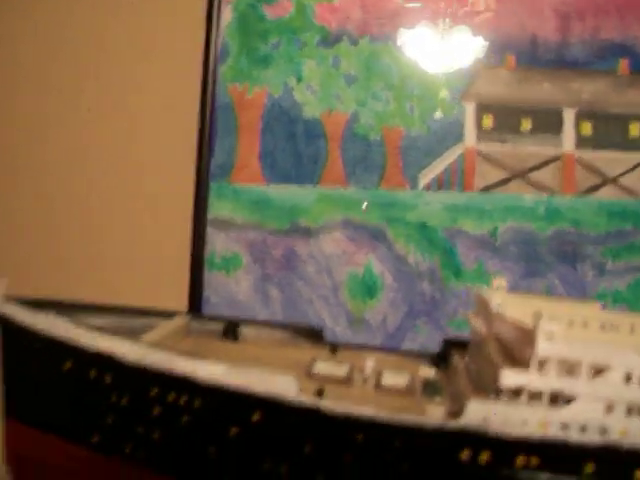
pyautogui.moveTo(320, 240)
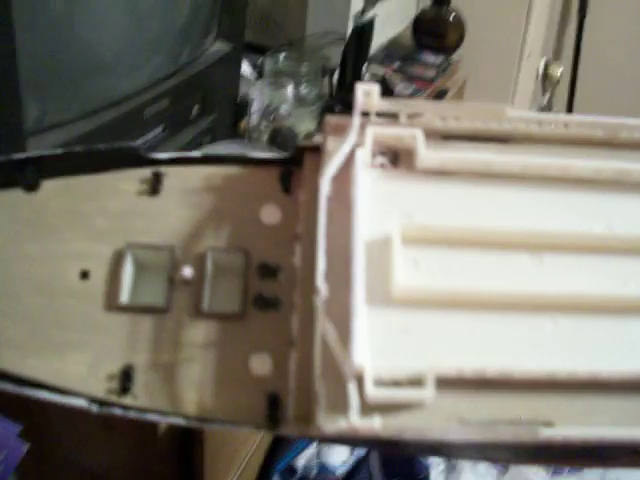